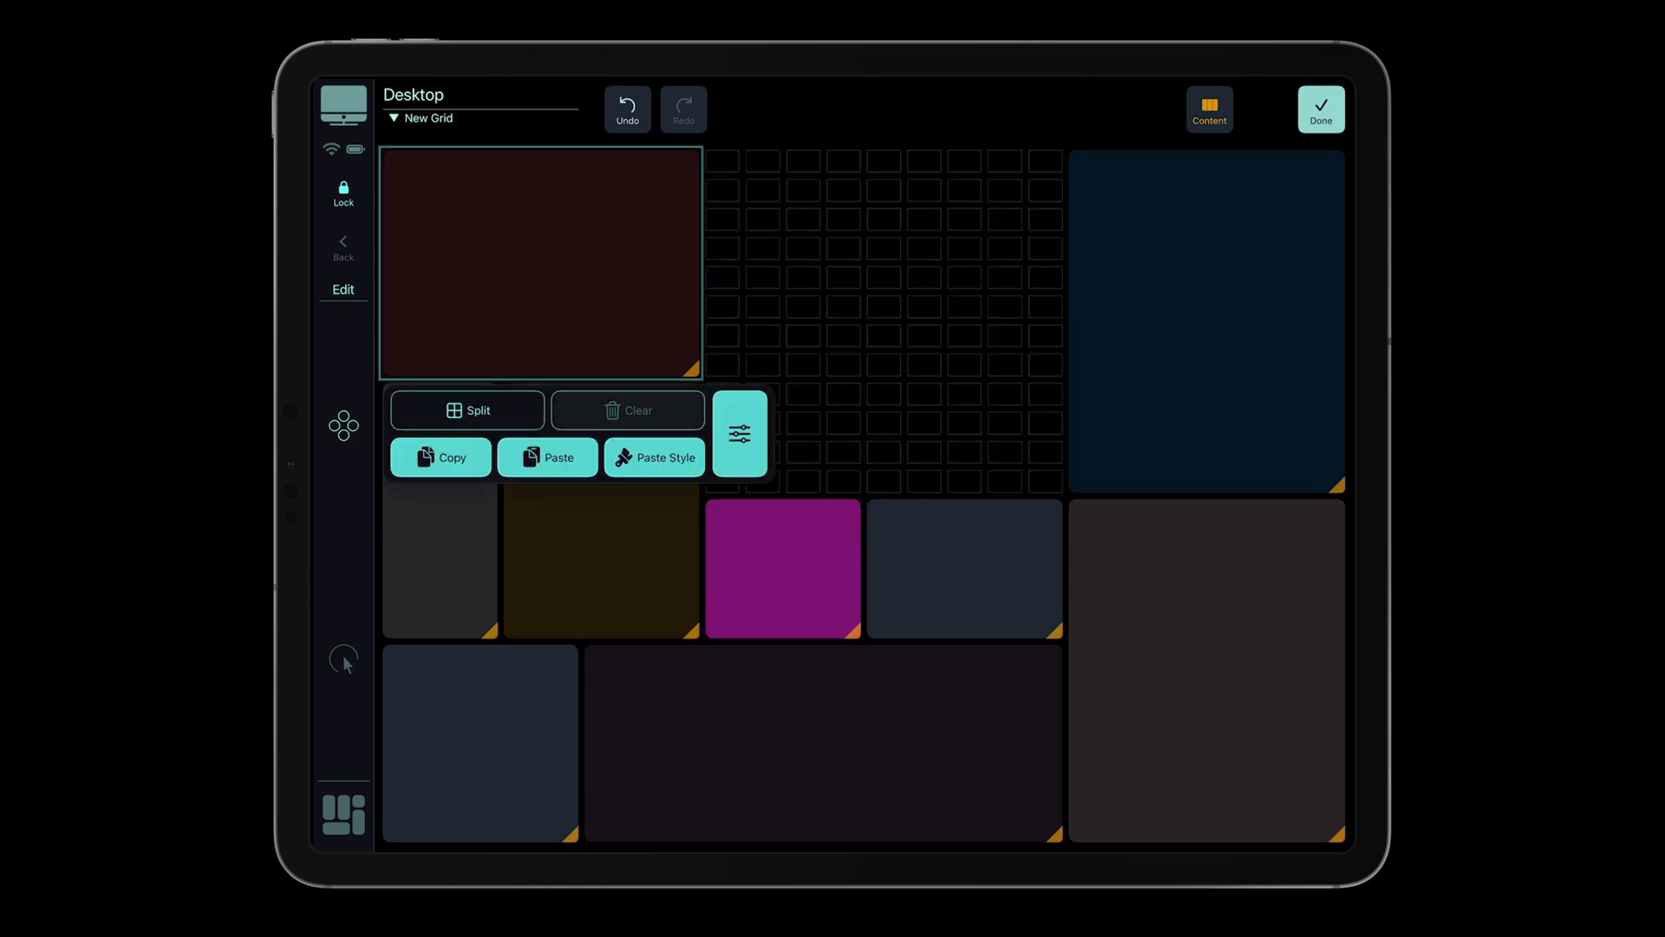
Step: Remove the large dark red tile, add a button, My Label and My Fader, and enlarge the button
left_click(1206, 319)
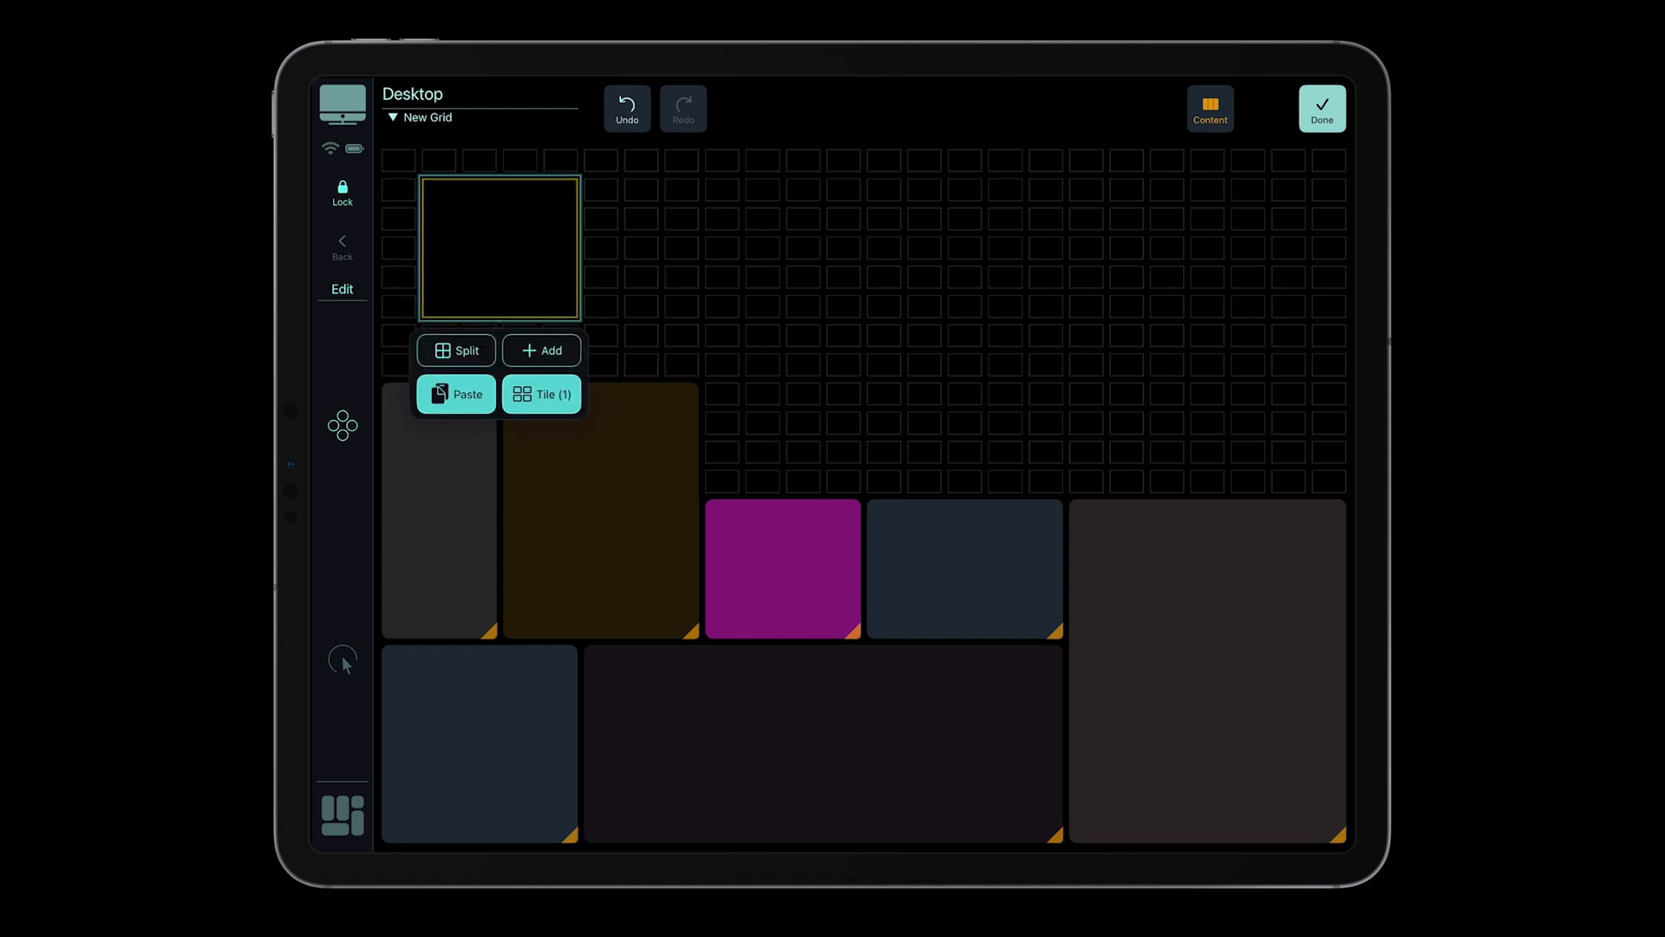
left_click(541, 350)
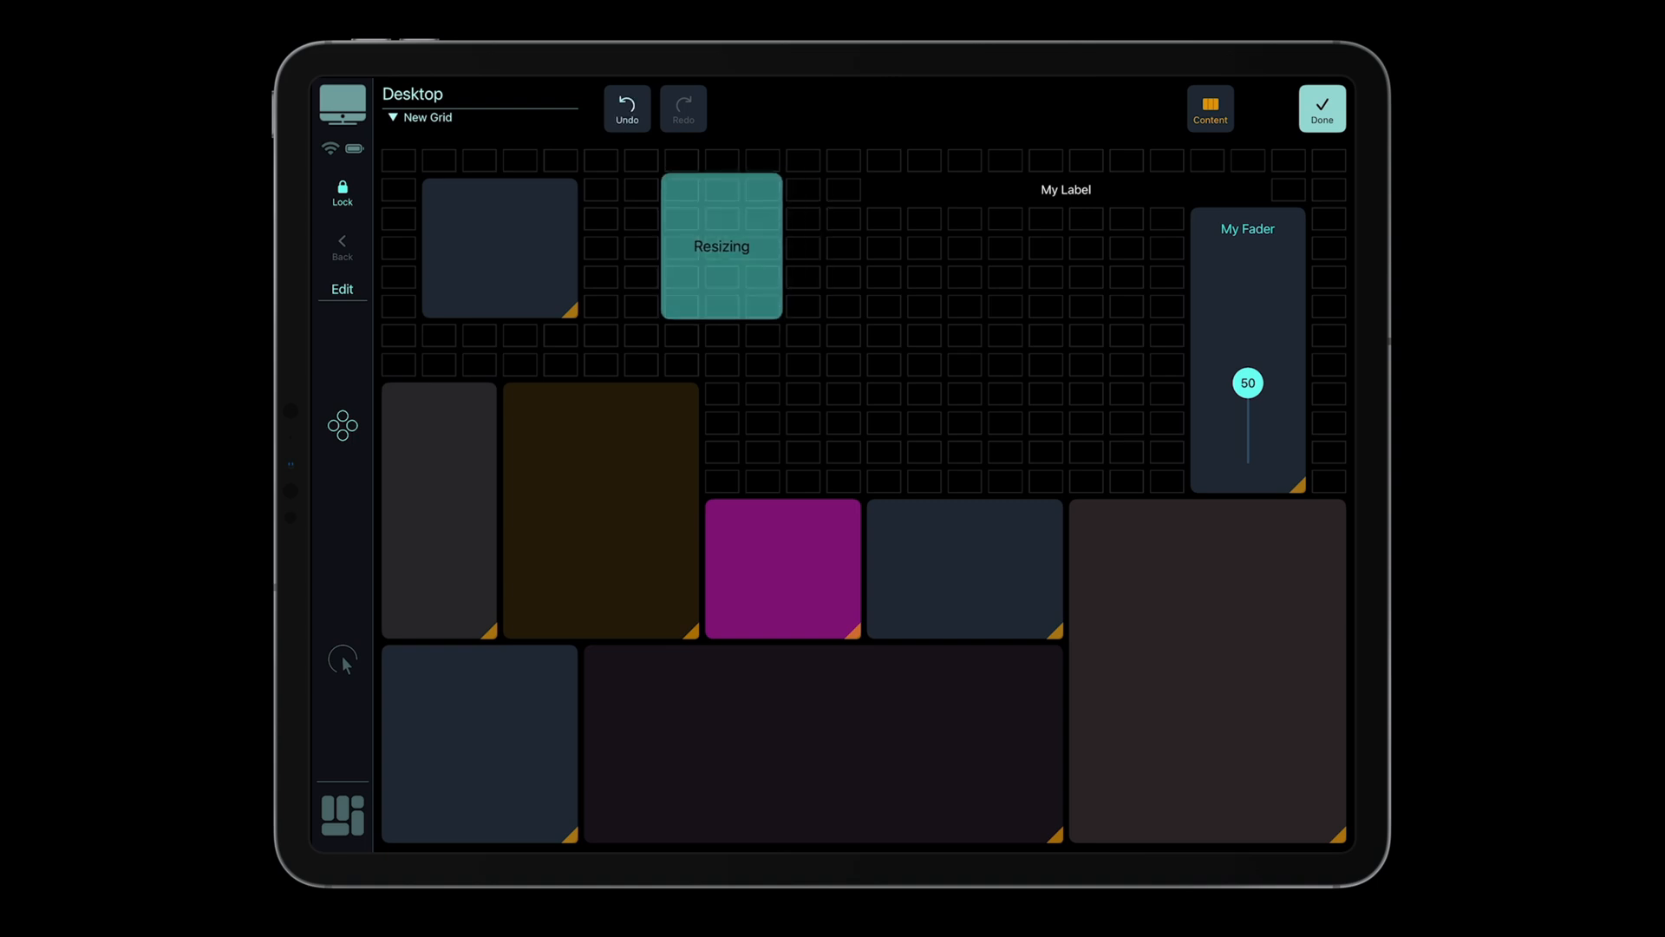
left_click_drag(781, 309, 821, 351)
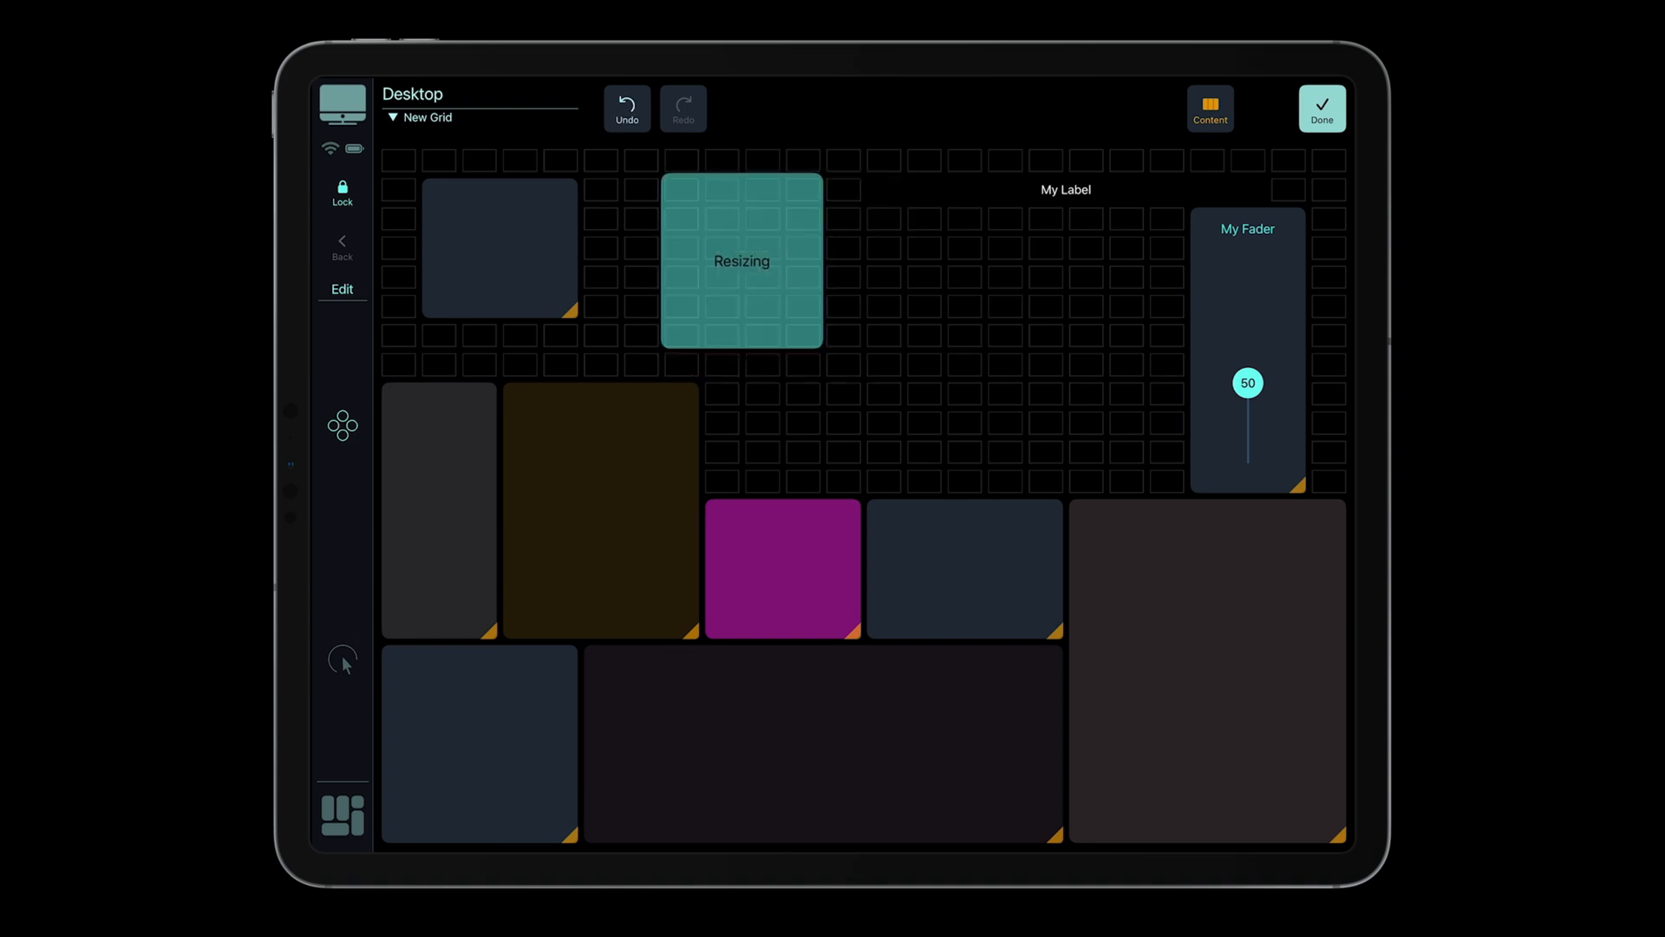
left_click(782, 569)
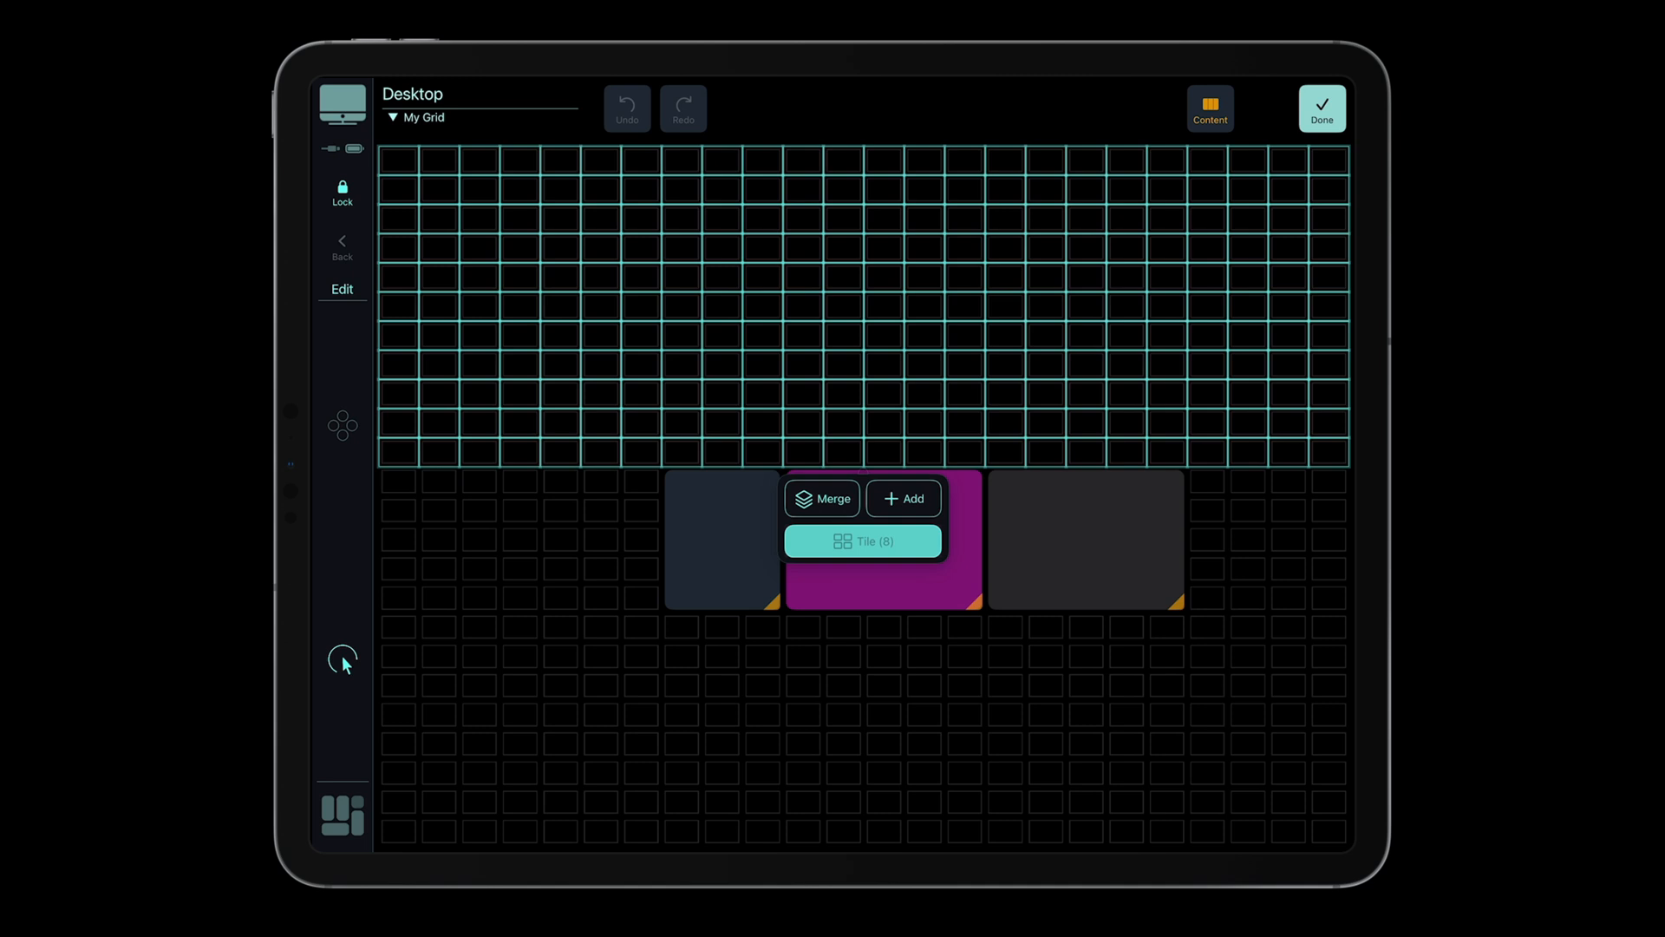
Step: Fill the empty top cells of My Grid with eight tiled controls
left_click(862, 541)
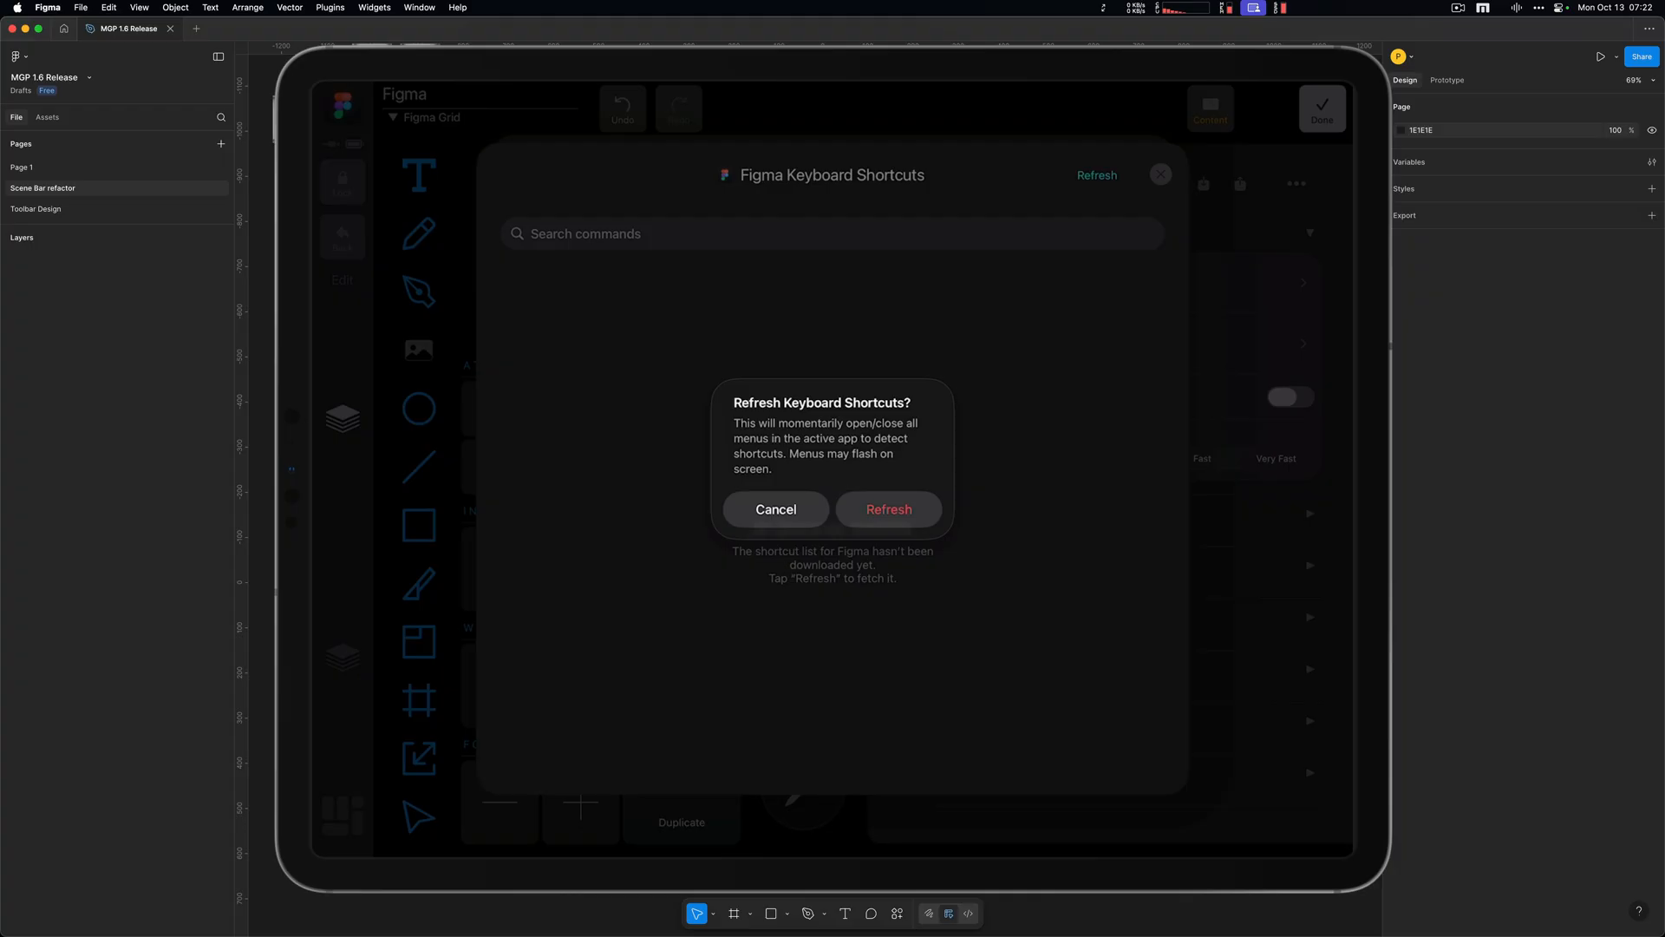
Step: Refresh Figma's shortcut catalog and search it for 'alig' to find the Align commands
left_click(888, 508)
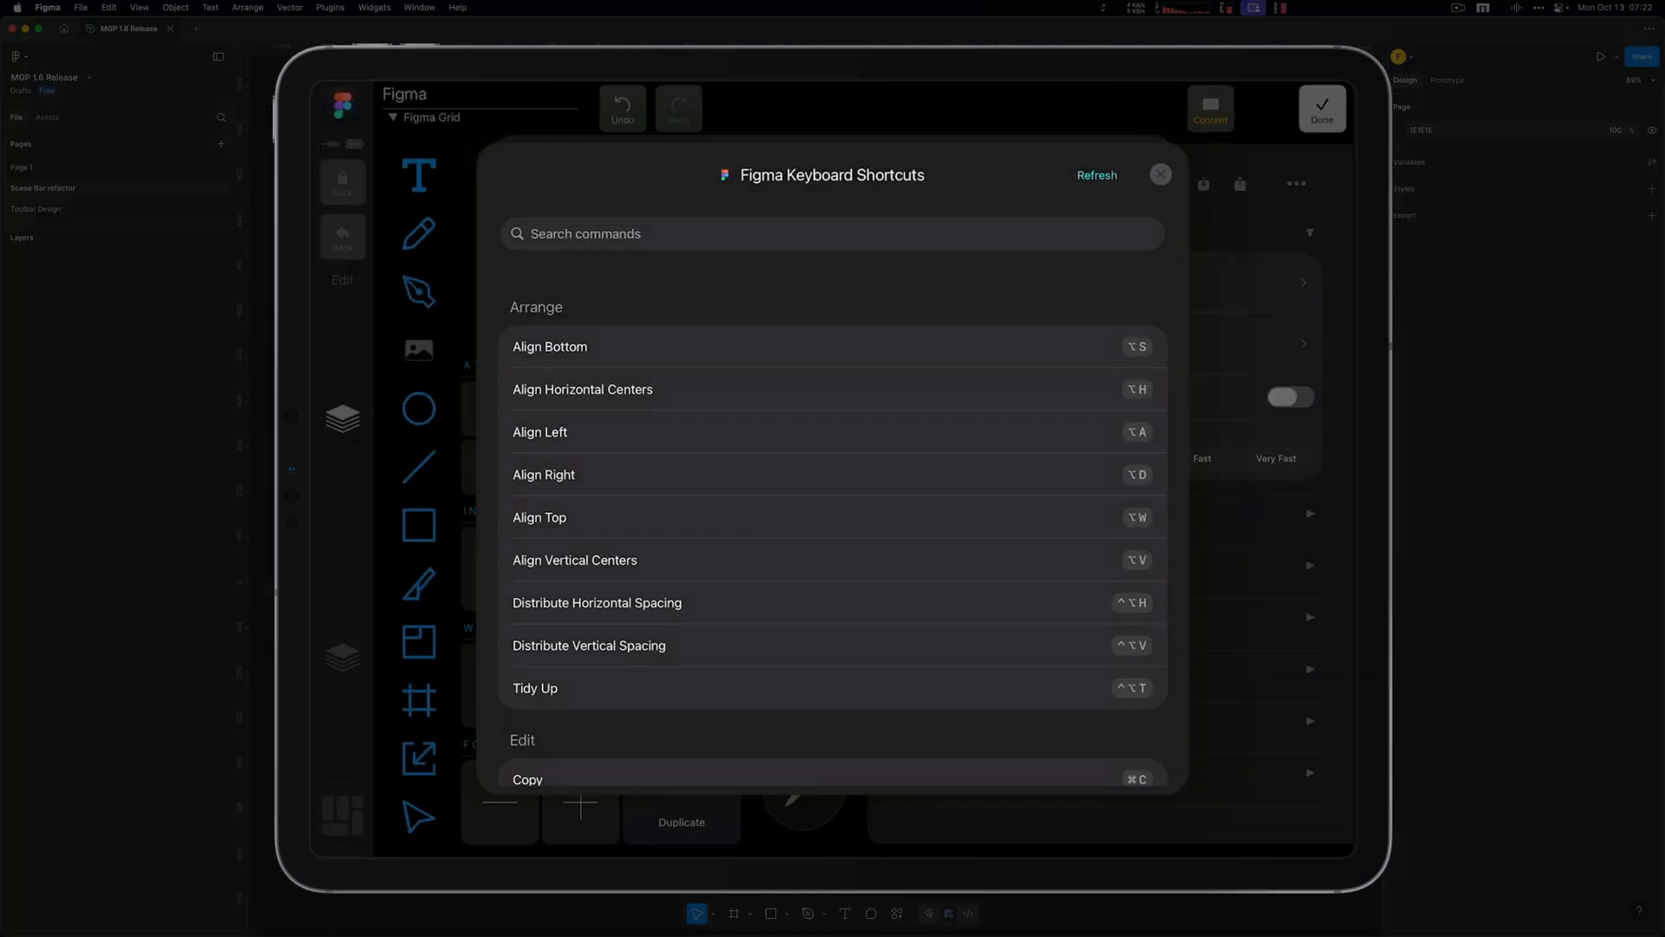
scroll("down", 3)
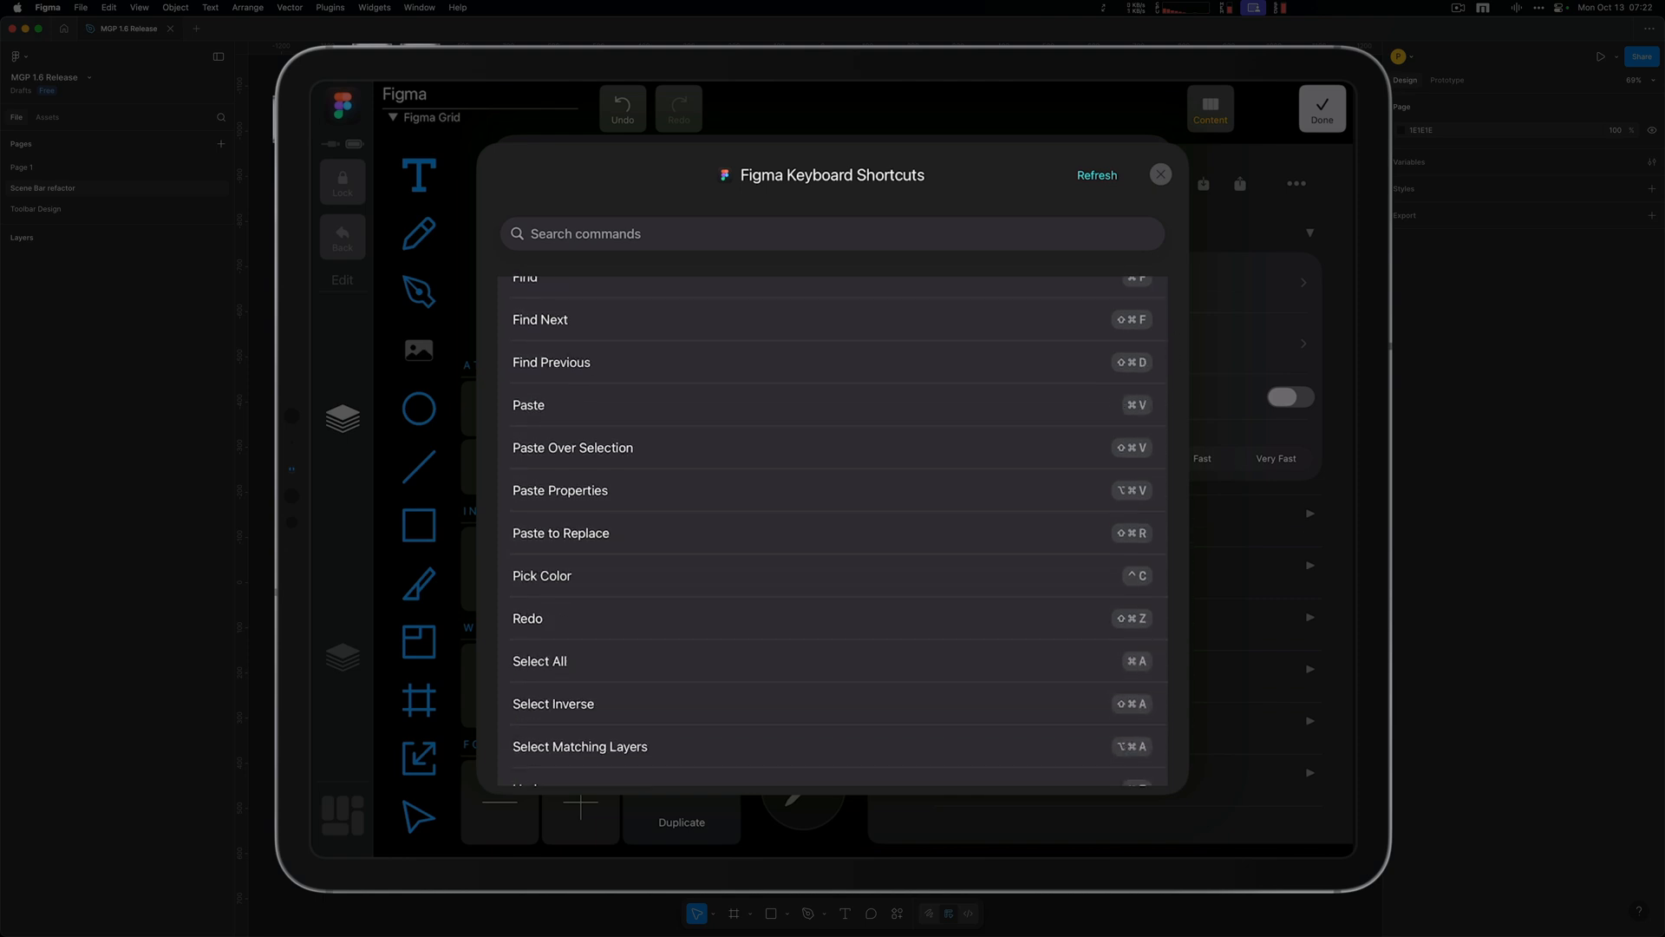
left_click(560, 532)
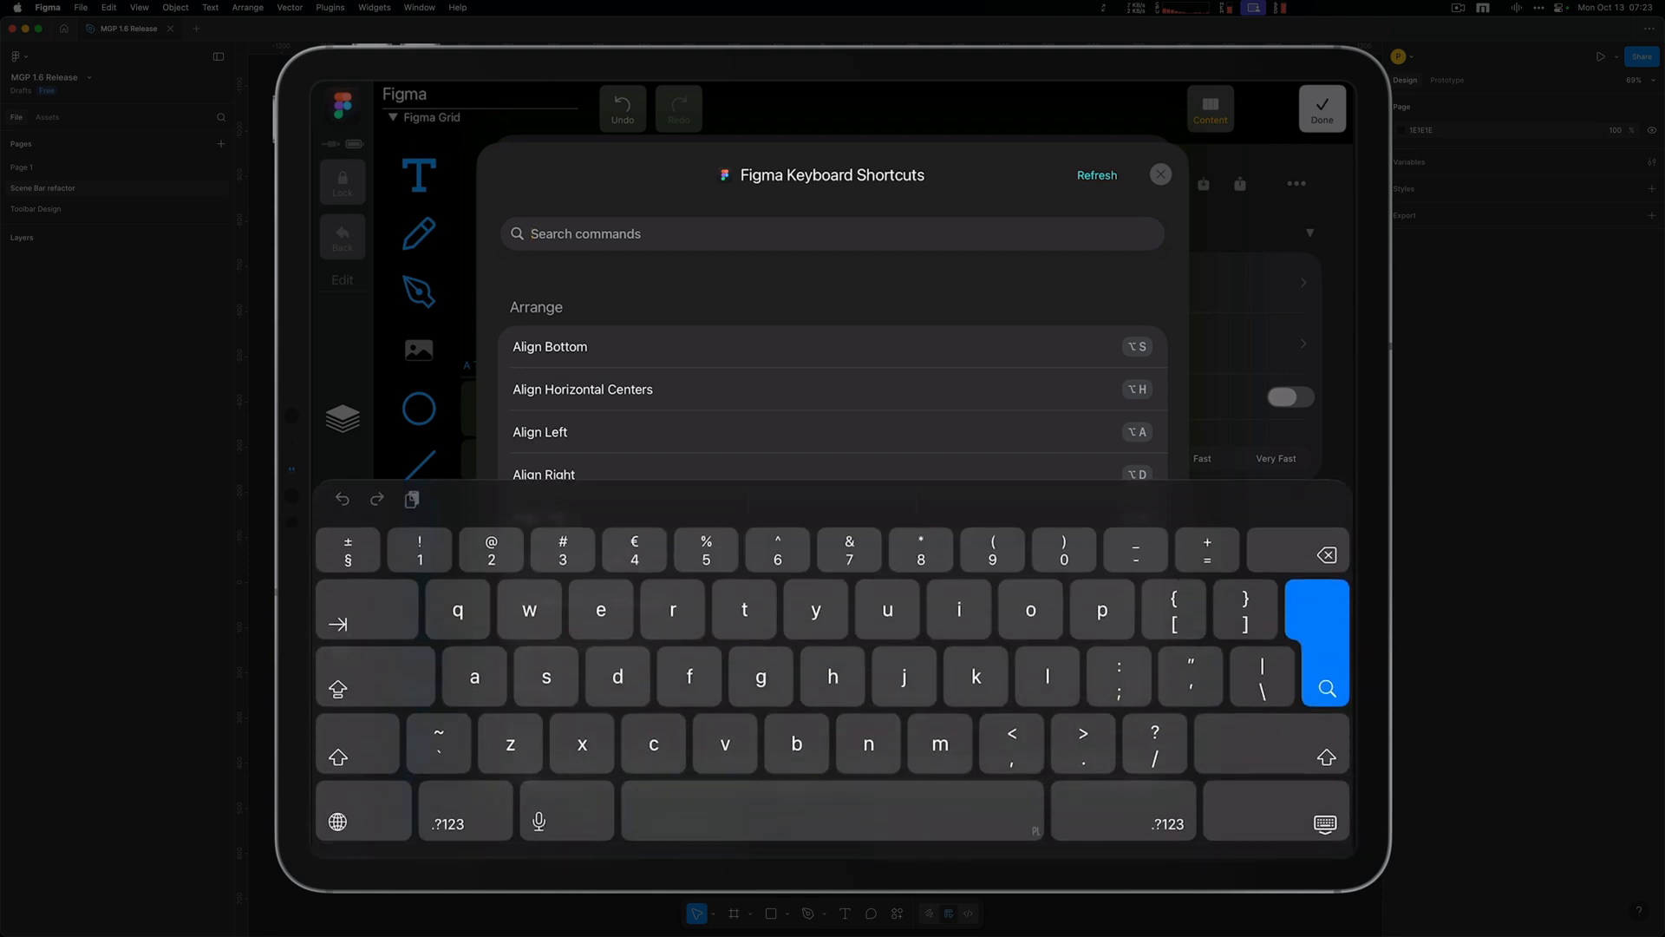
type("alig")
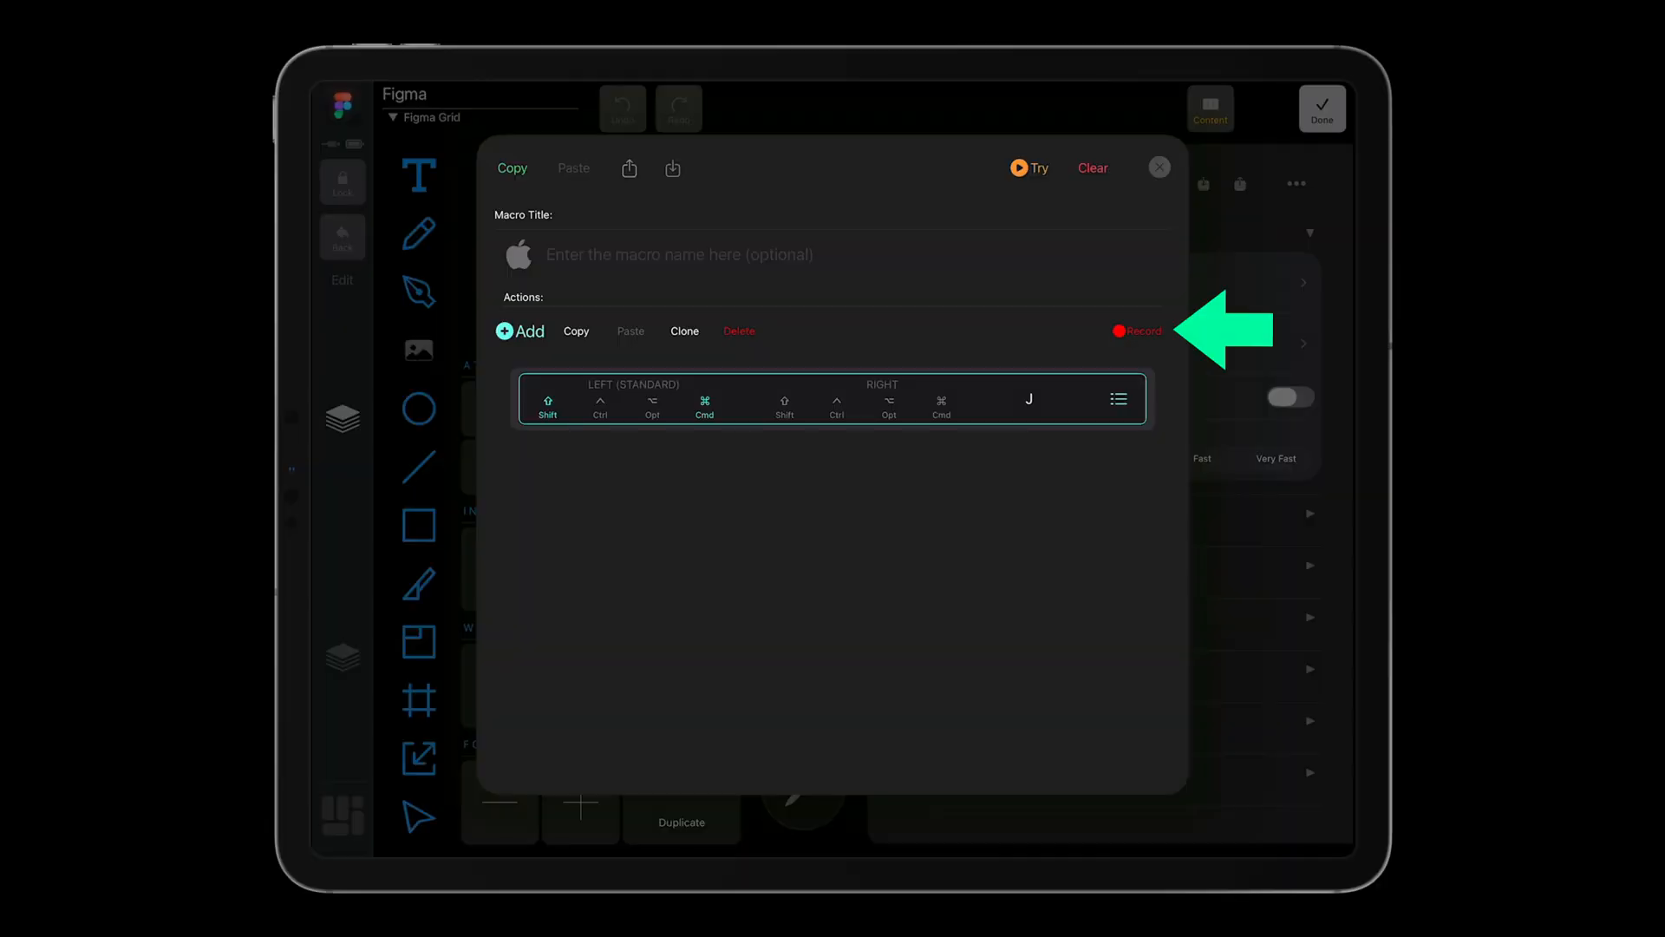
Step: Record the Shift+Cmd+J keystroke as the macro's action
left_click(1138, 329)
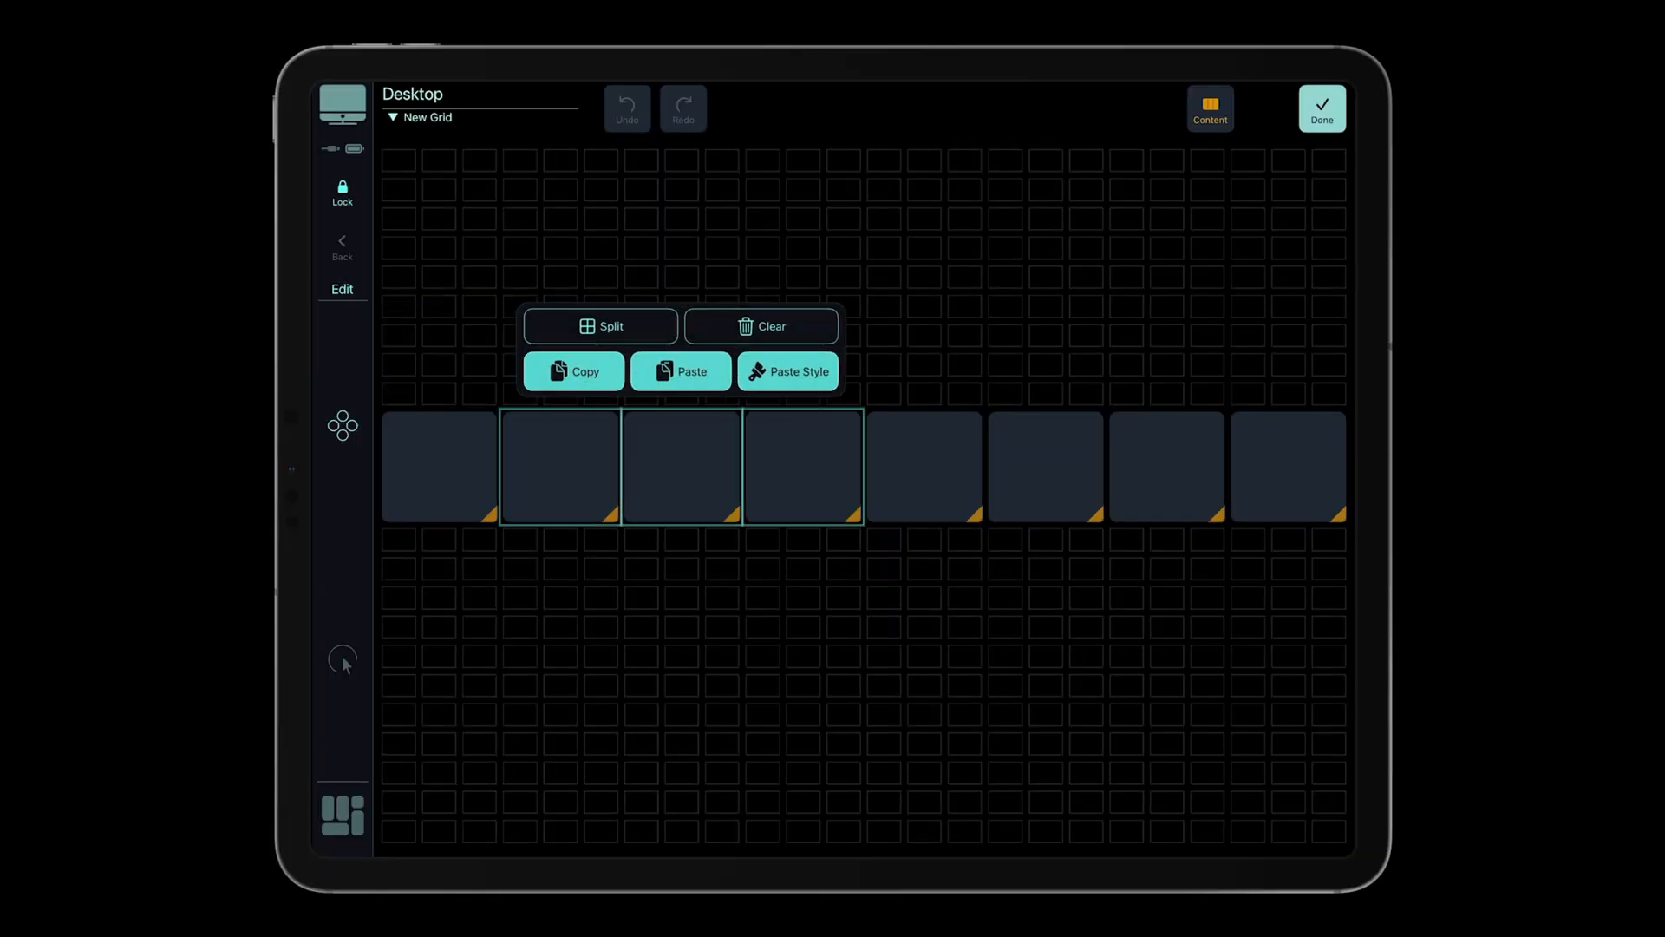
Step: Paste the first tile's style onto the other seven tiles, choosing attributes in Style Settings
left_click(787, 372)
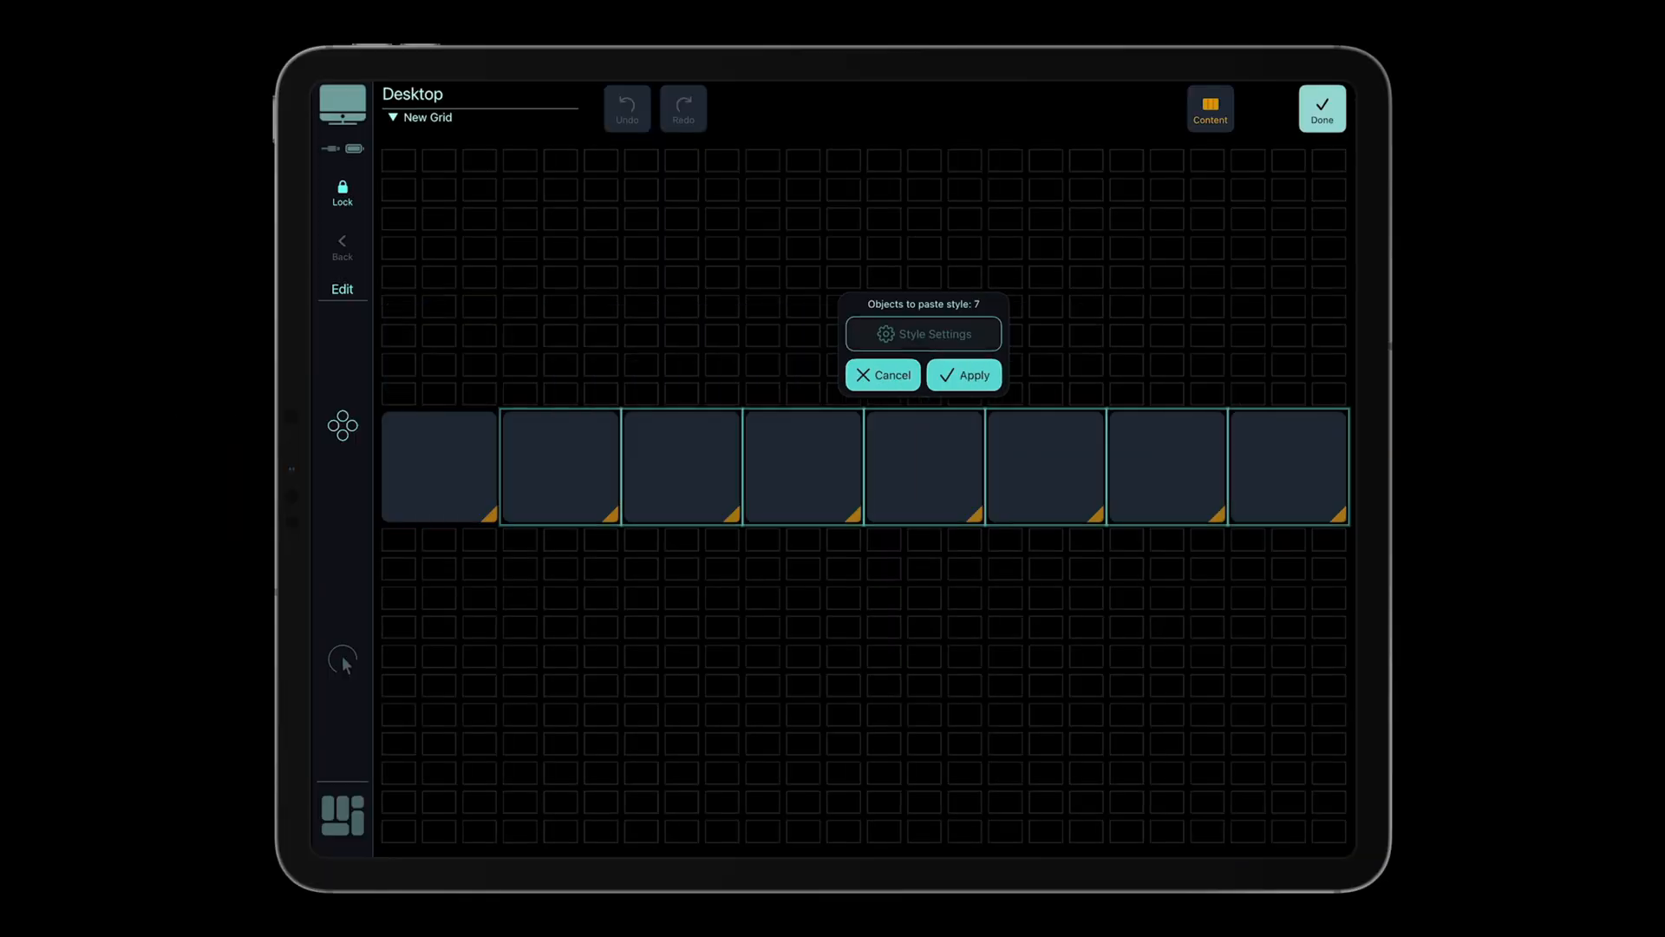
left_click(922, 333)
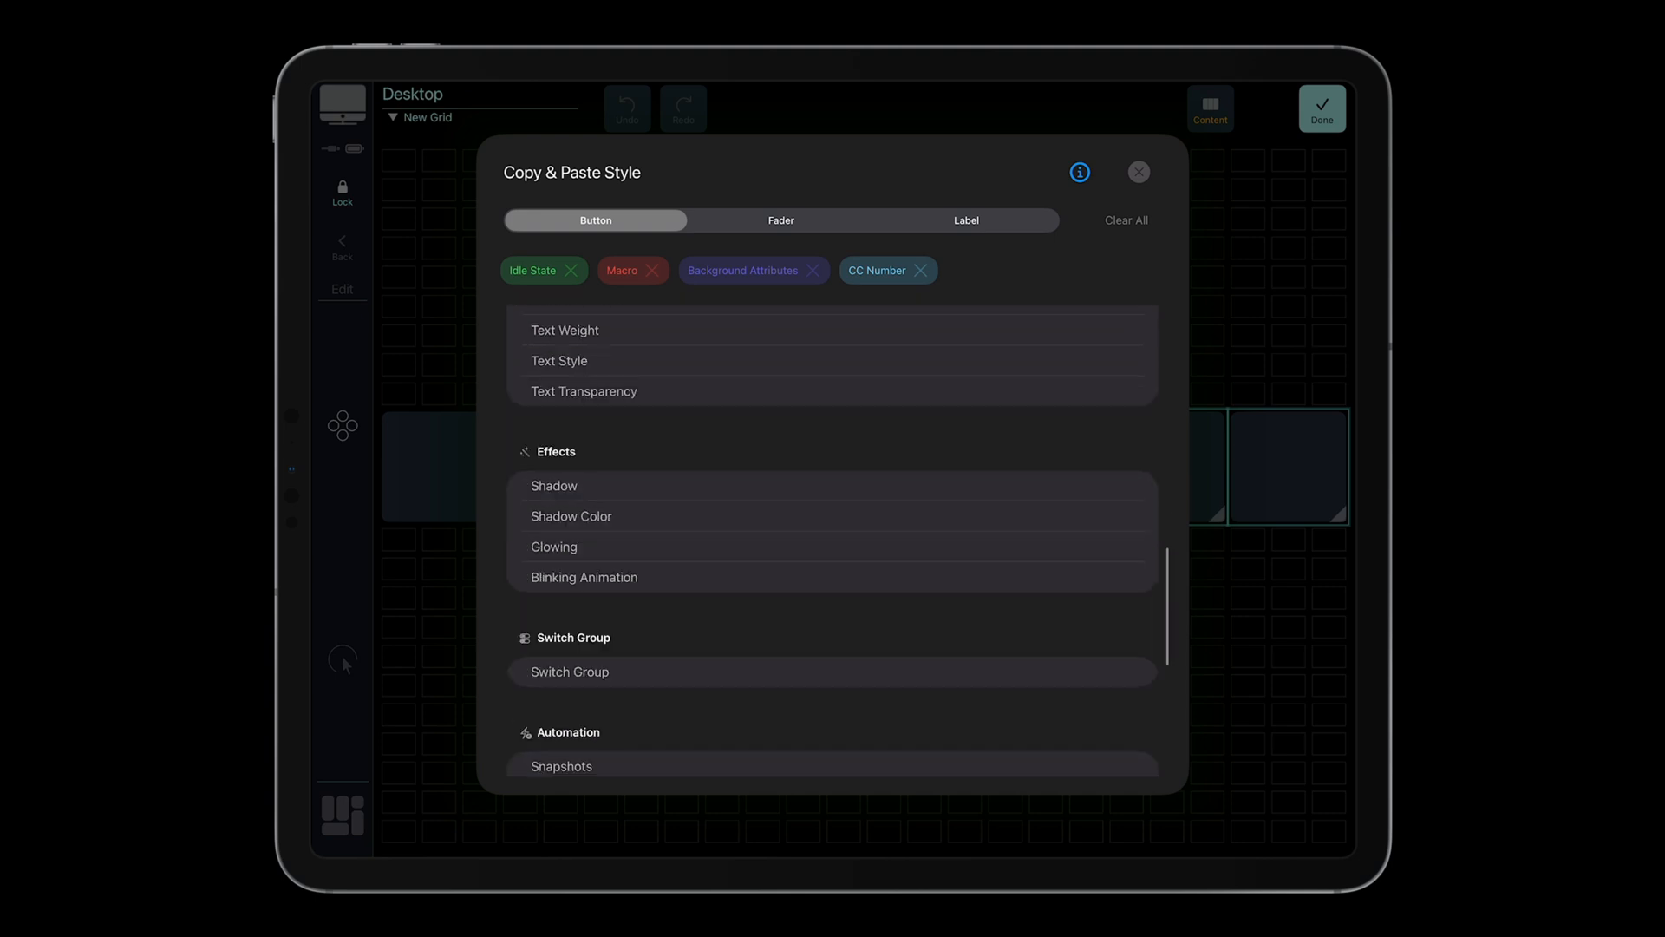
scroll("down", 3)
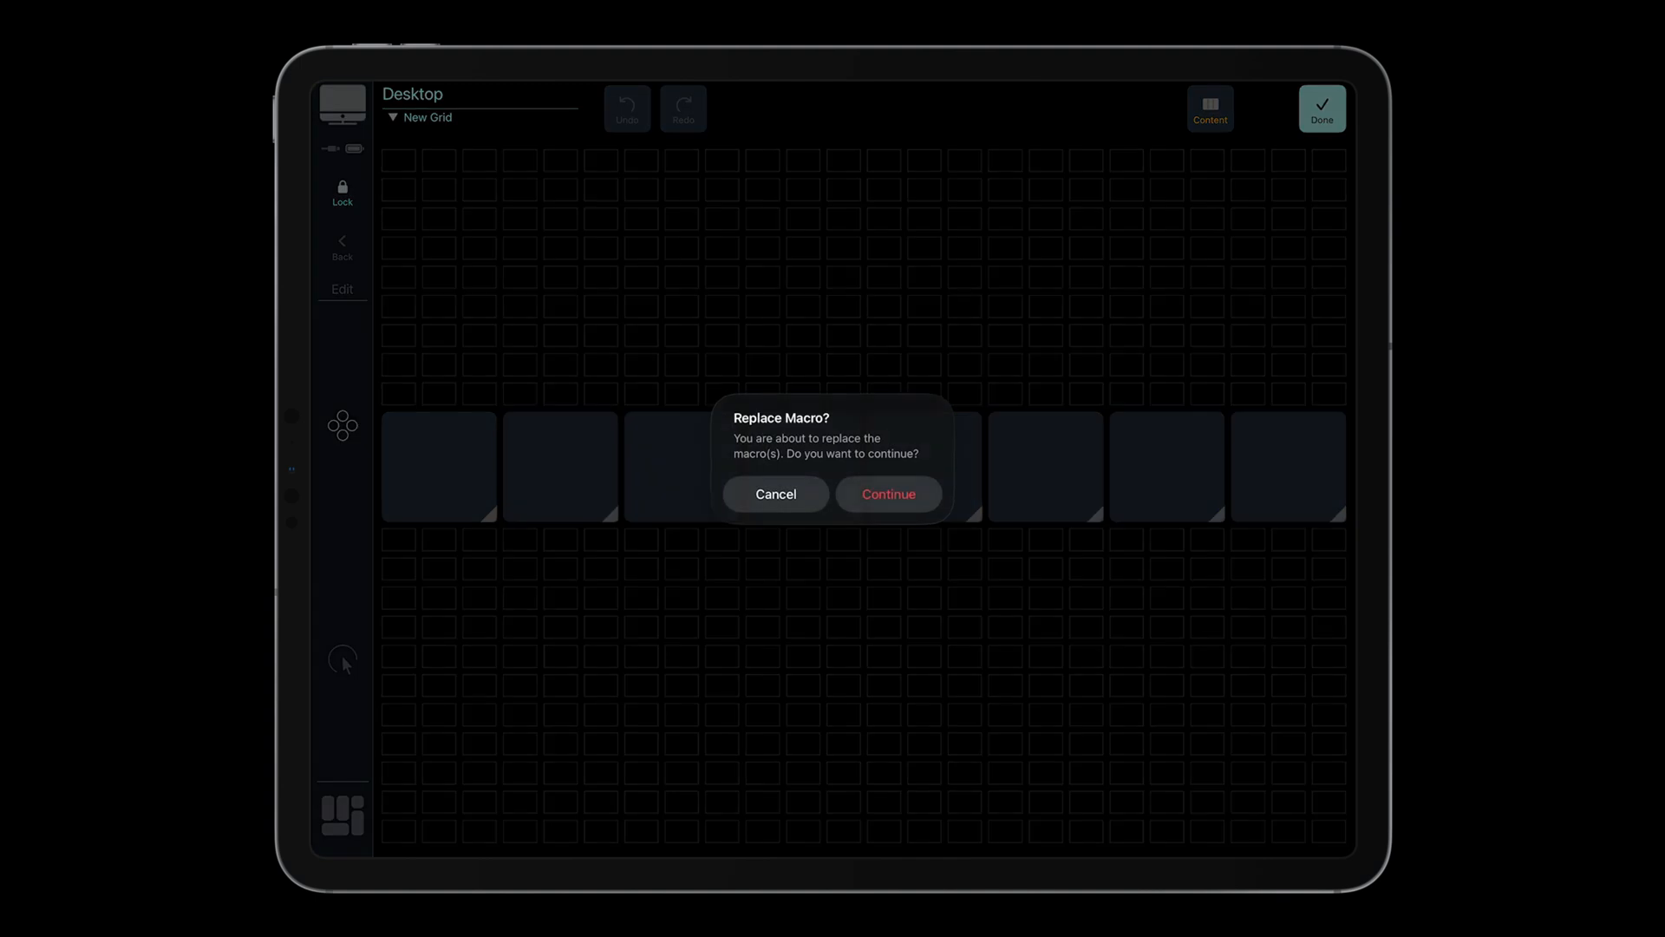
Step: Continue past Replace Macro so the style and macro apply to all seven tiles
left_click(888, 494)
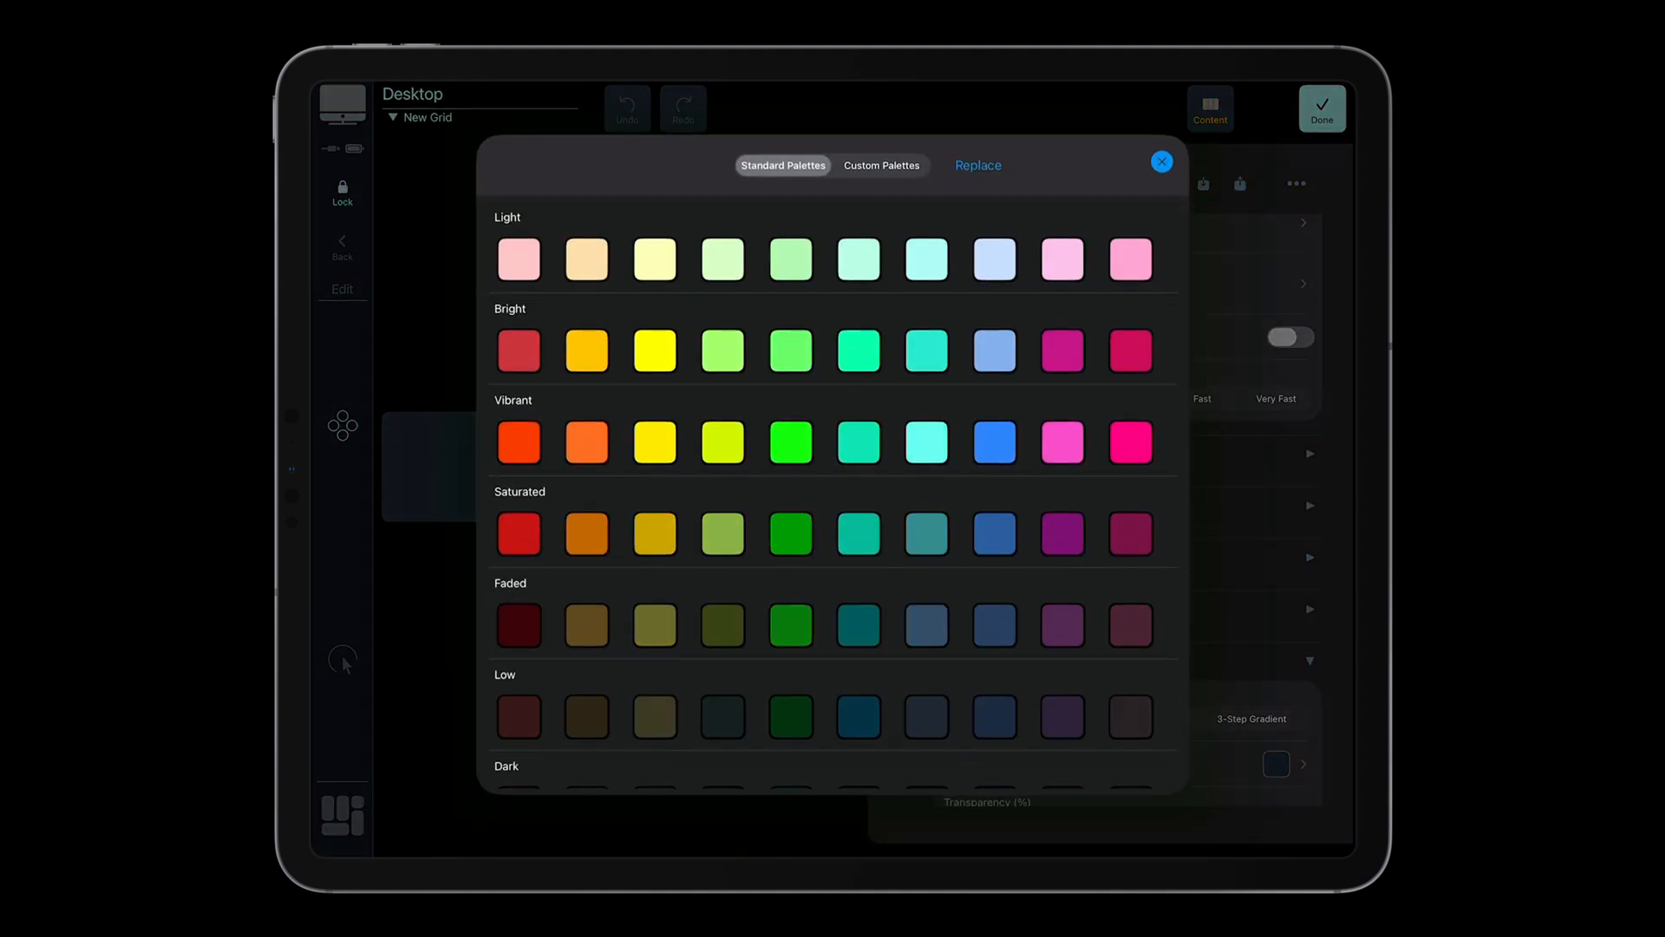
Step: Browse the Standard and Custom palettes, then return to the button's Background settings
scroll("down", 3)
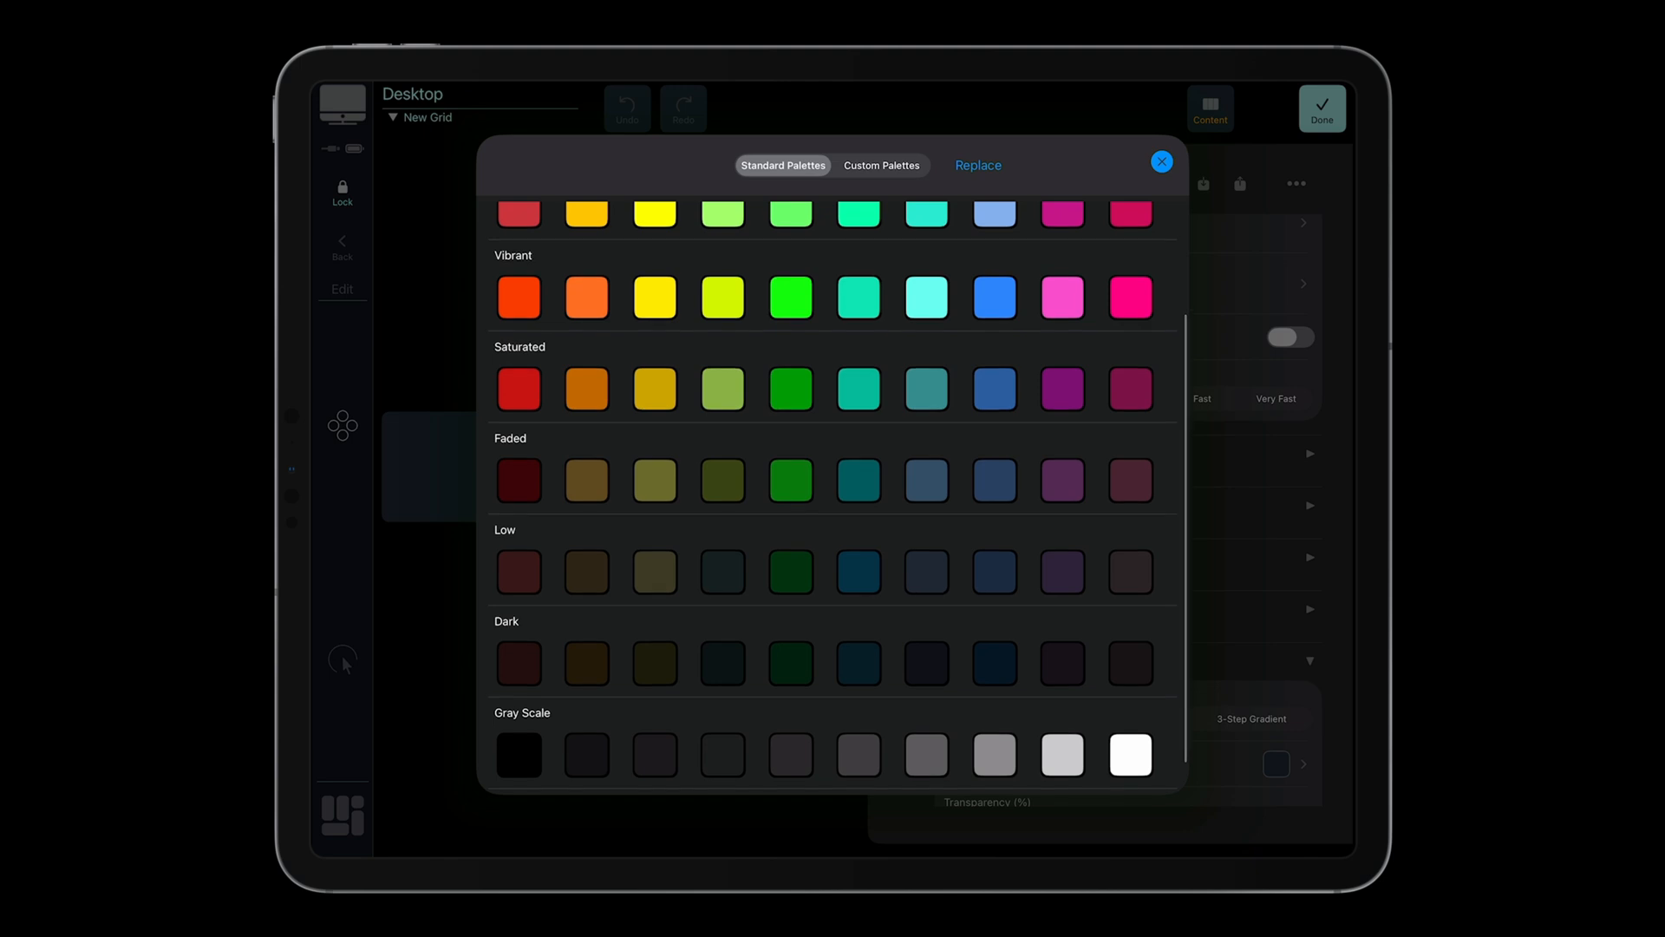
left_click(880, 166)
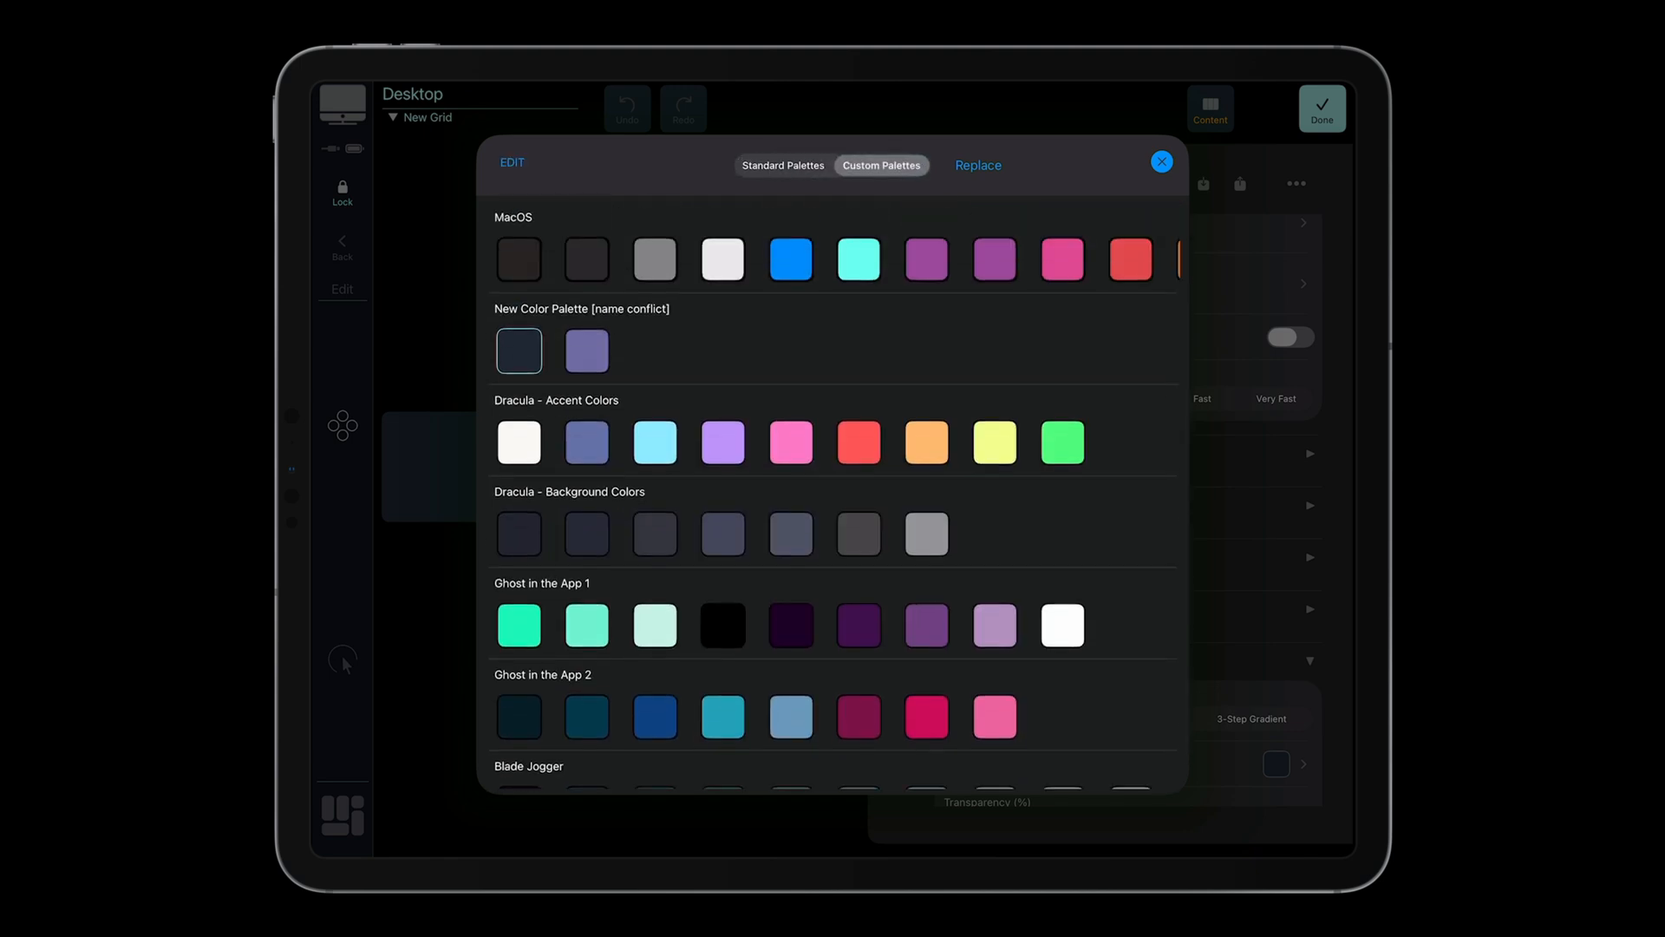
left_click(1161, 161)
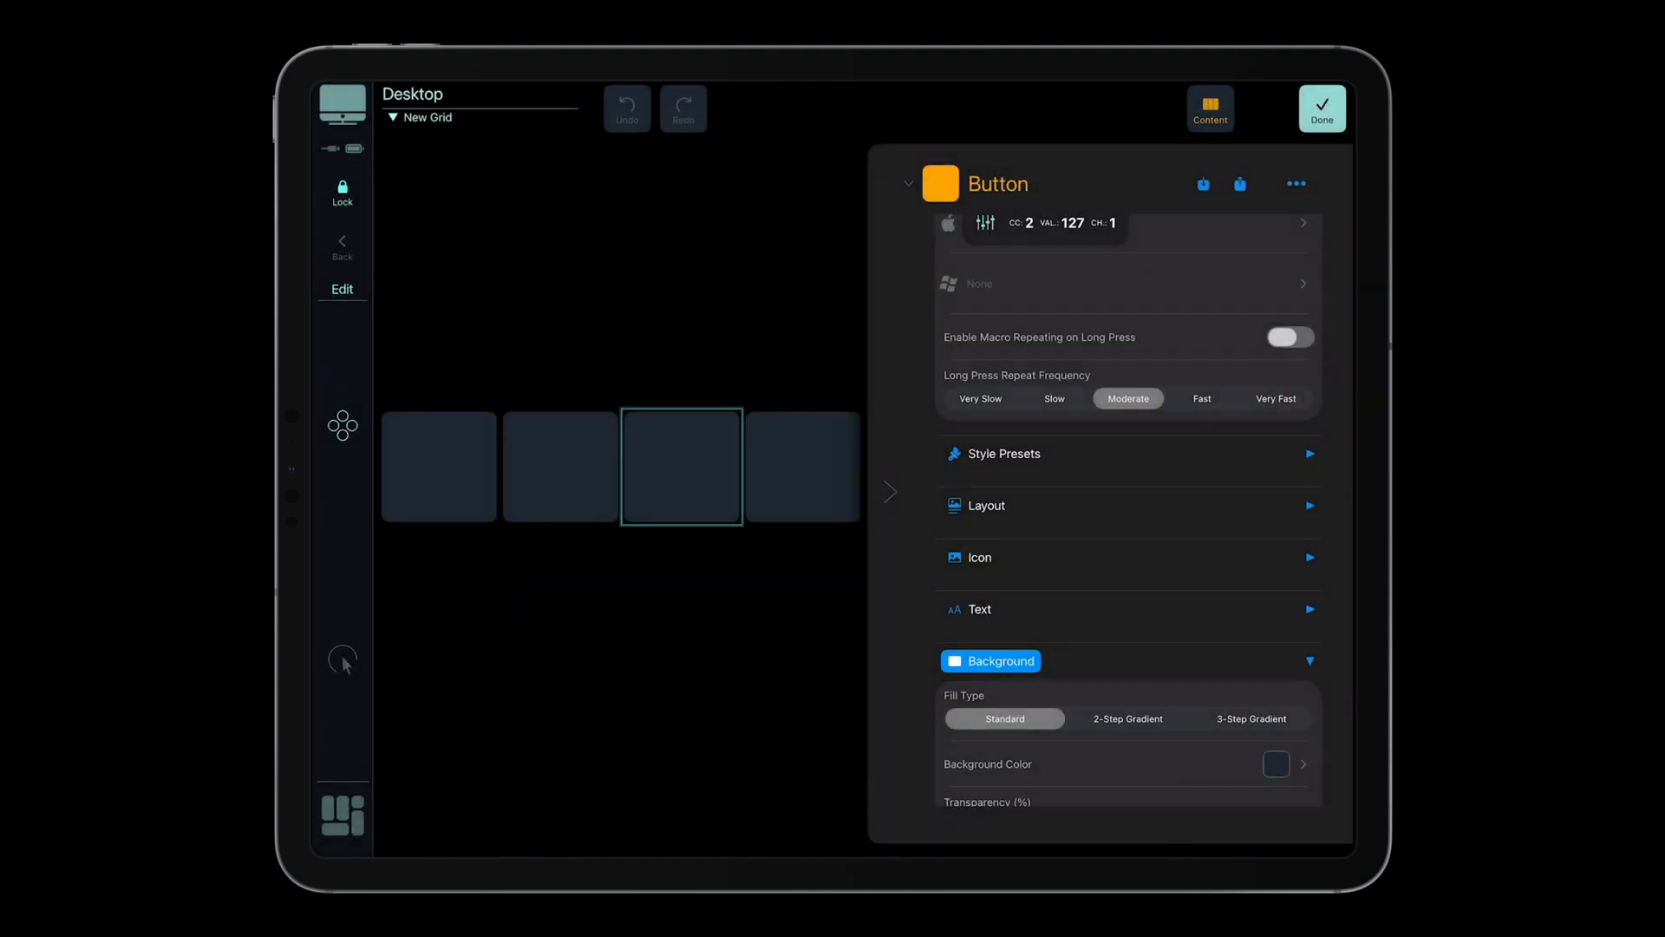